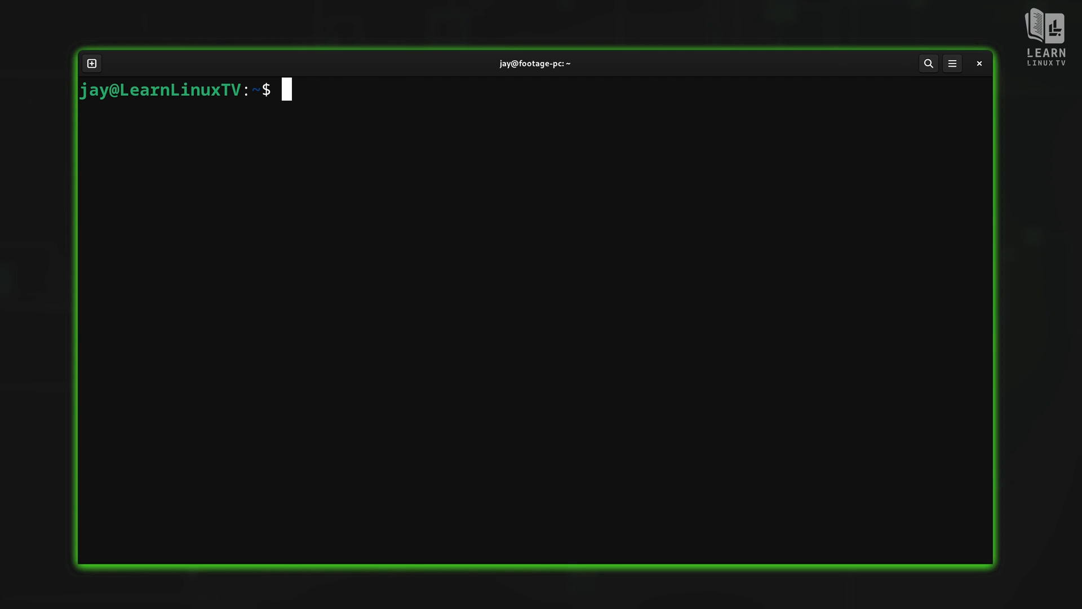
# - Launch Vim from the shell prompt with a new empty buffer
pyautogui.write('vim')
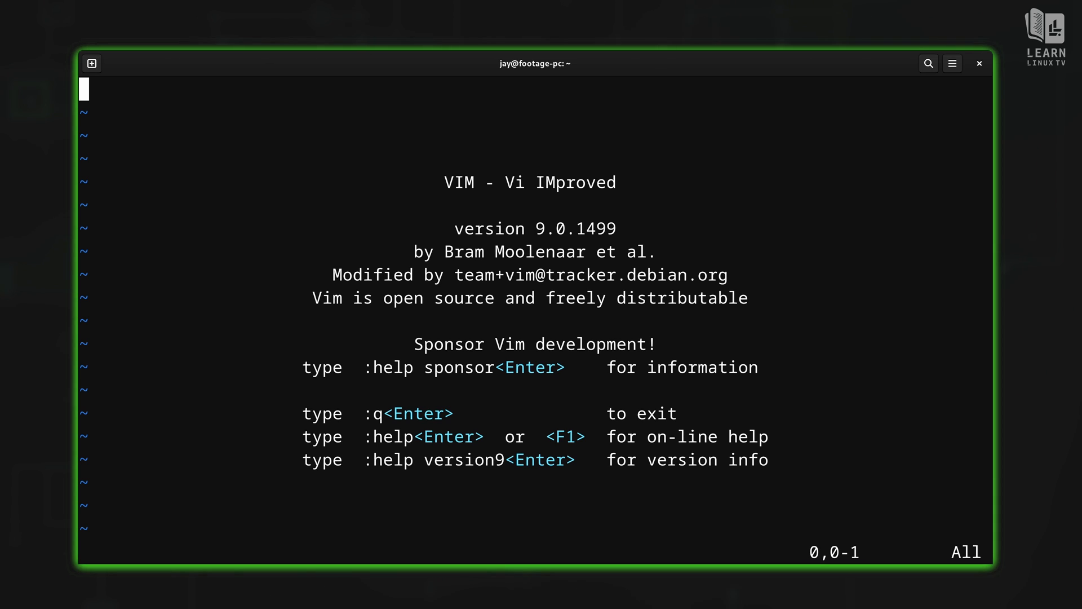
# - Insert the line 'vim is awesome' followed by blank lines, then leave insert mode
pyautogui.press('i')
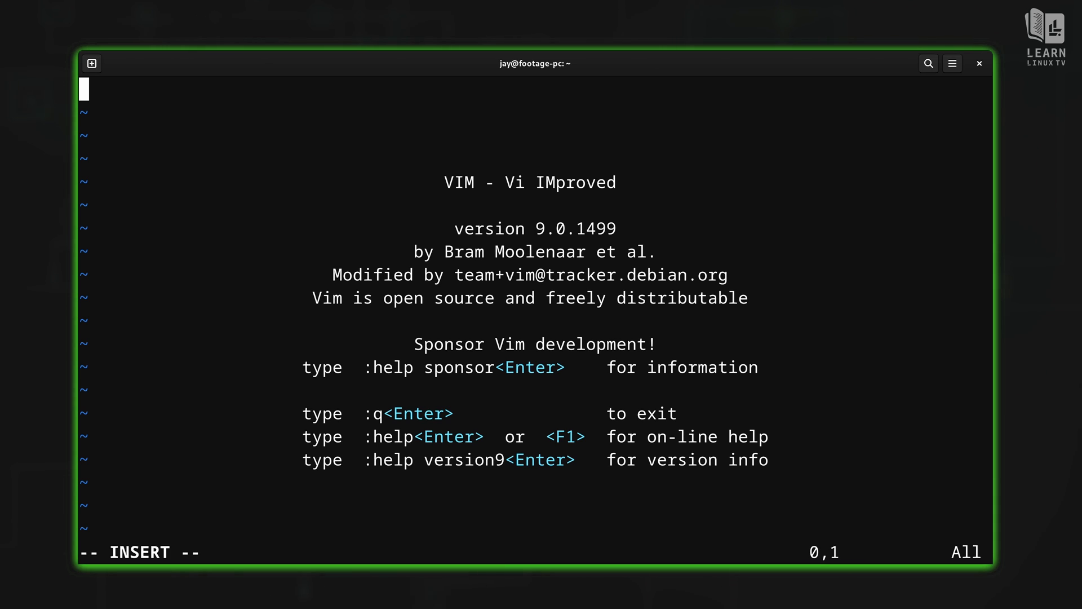
pyautogui.write('vim is awesome')
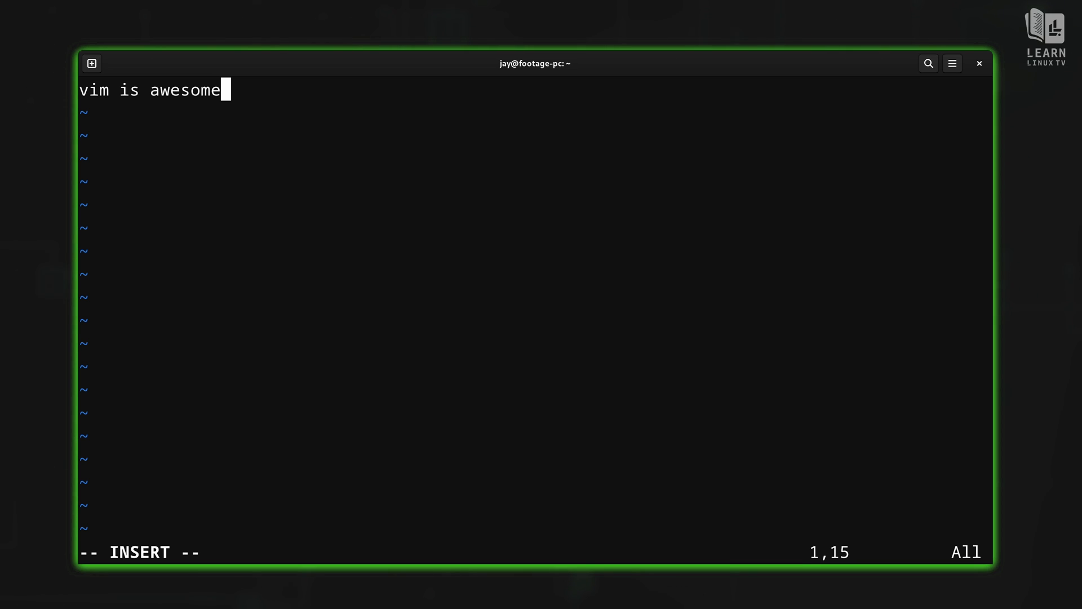
pyautogui.press('Return')
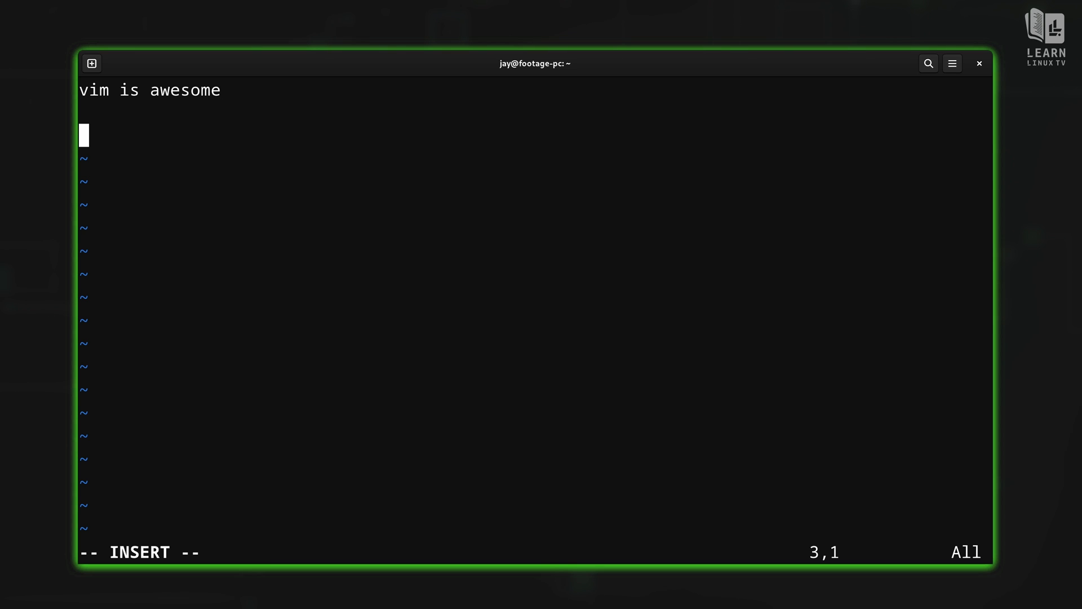
pyautogui.press('Escape')
pyautogui.write(':')
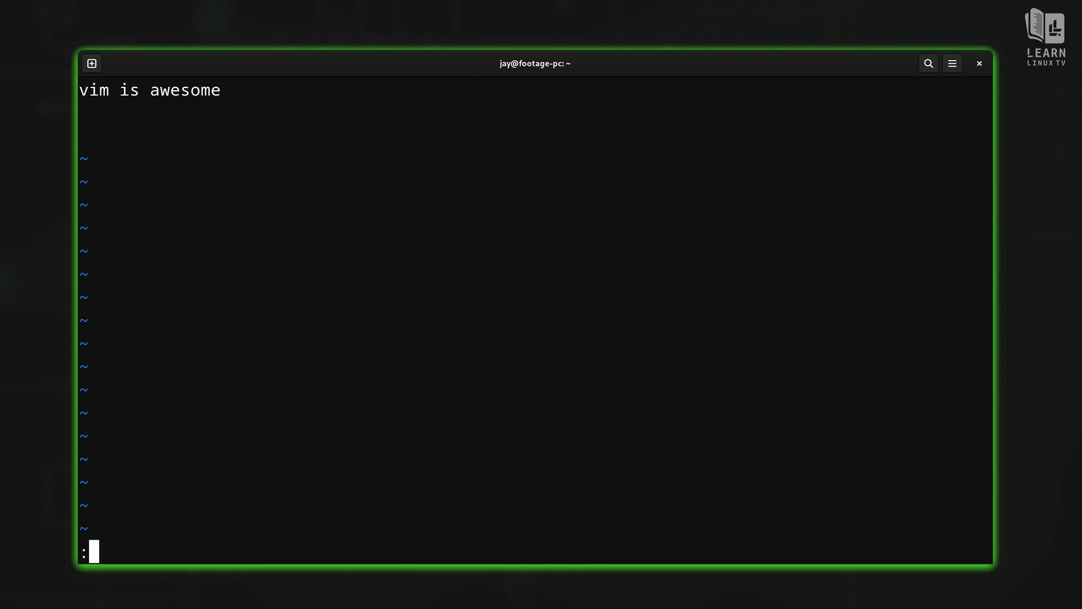
# - Read the contents of smb.conf into the buffer with :r smb.conf
pyautogui.write('r')
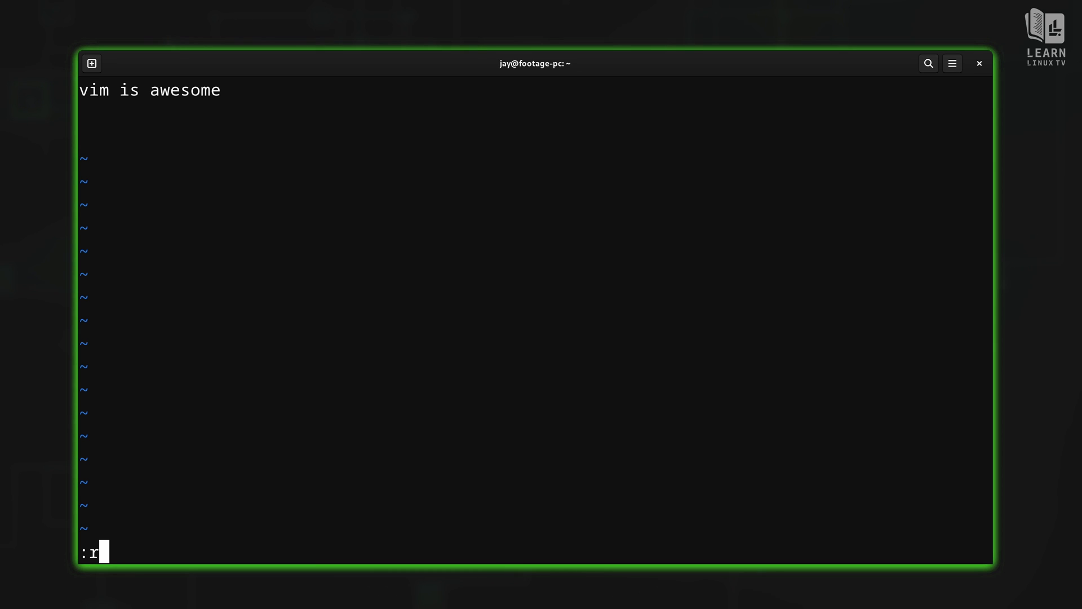
pyautogui.write('s')
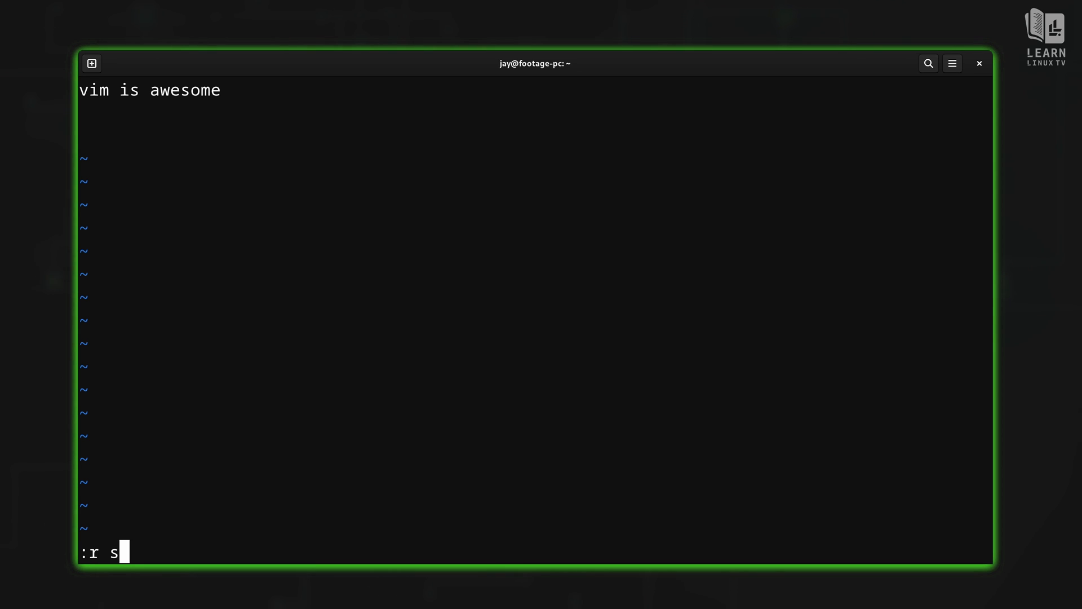
pyautogui.write('mb.conf')
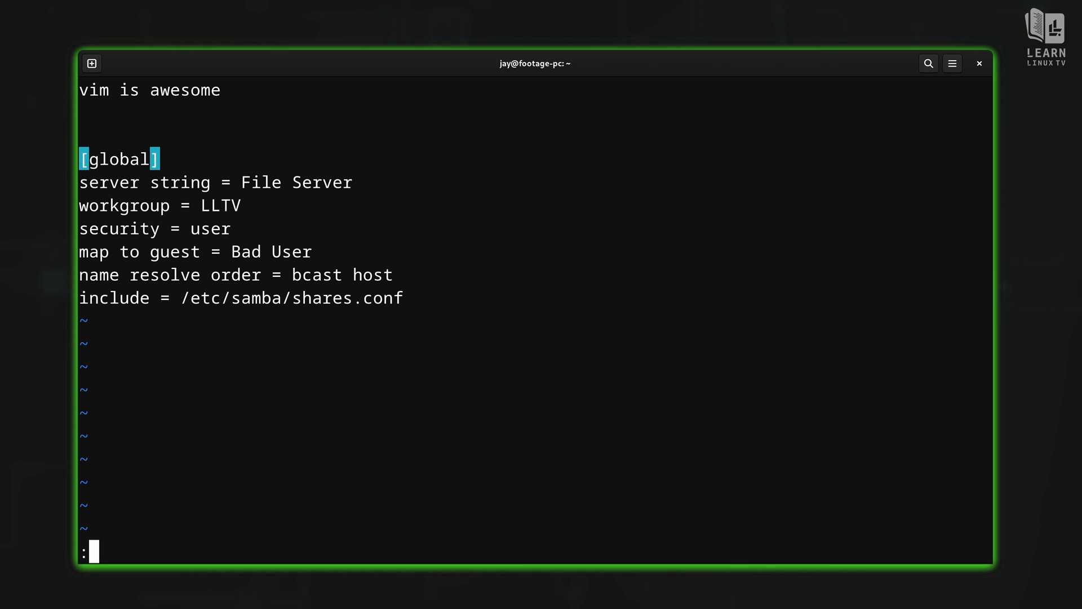
# - Quit Vim with :q!, discarding the unsaved buffer
pyautogui.write('q')
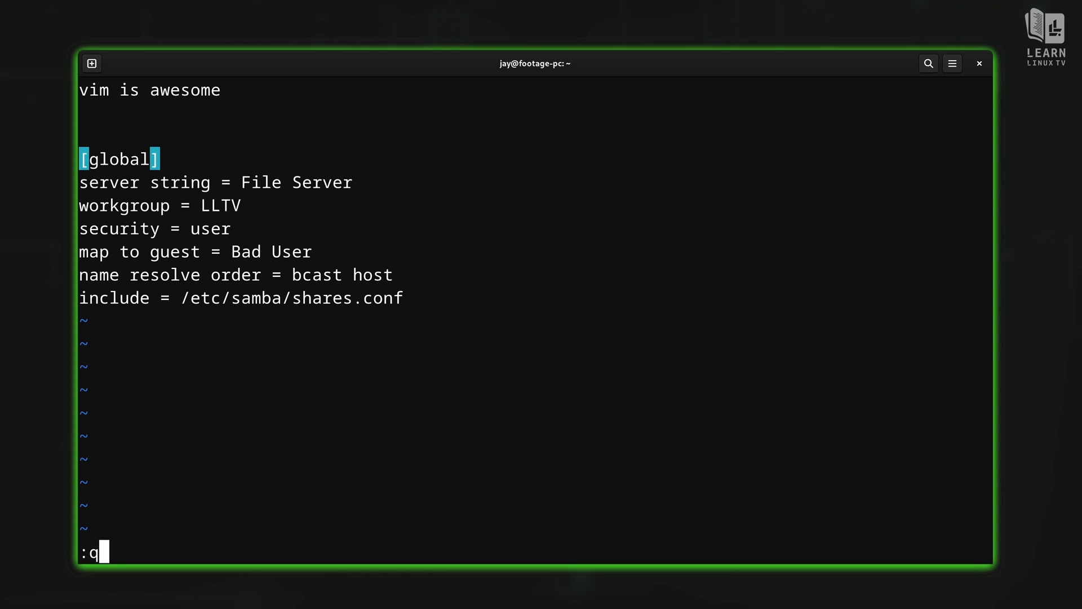
pyautogui.write('!')
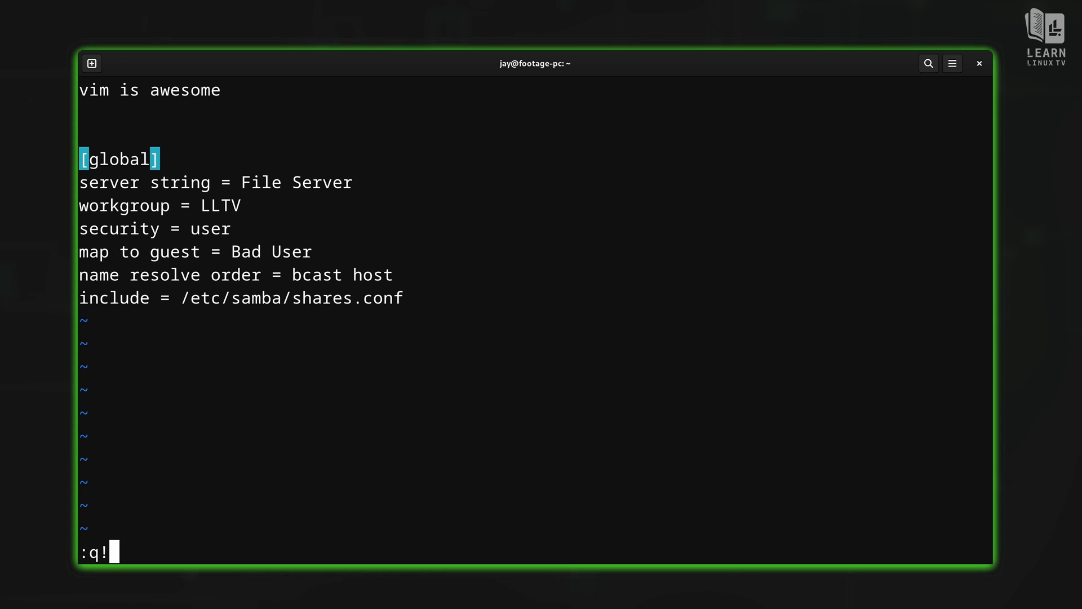
pyautogui.press('Return')
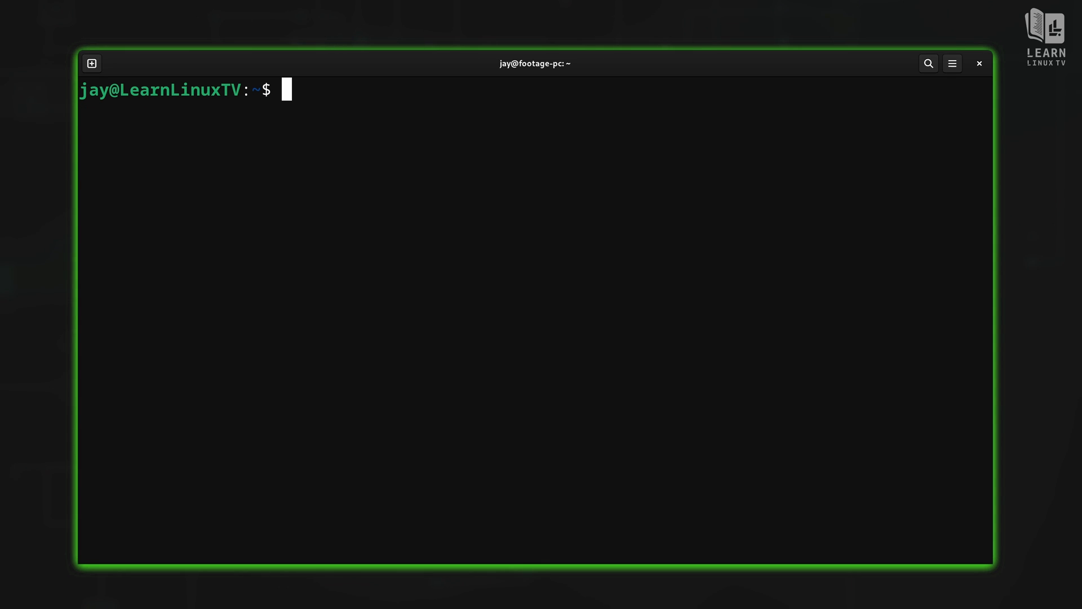
# - List the home directory with ls, then open smb.conf in Vim
pyautogui.write('ls')
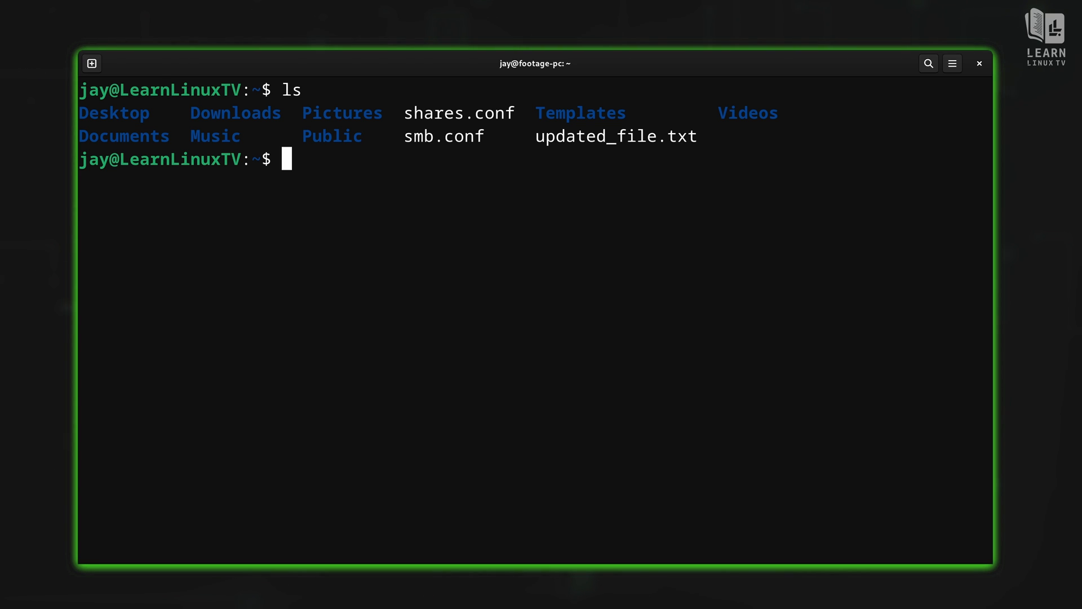
pyautogui.write('vim')
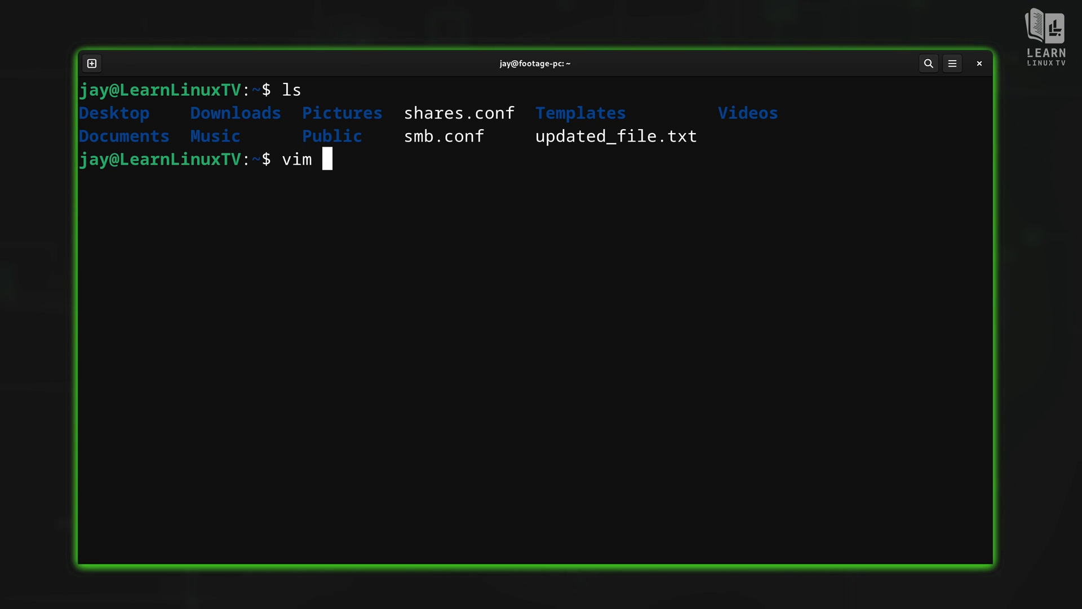
pyautogui.write('smb')
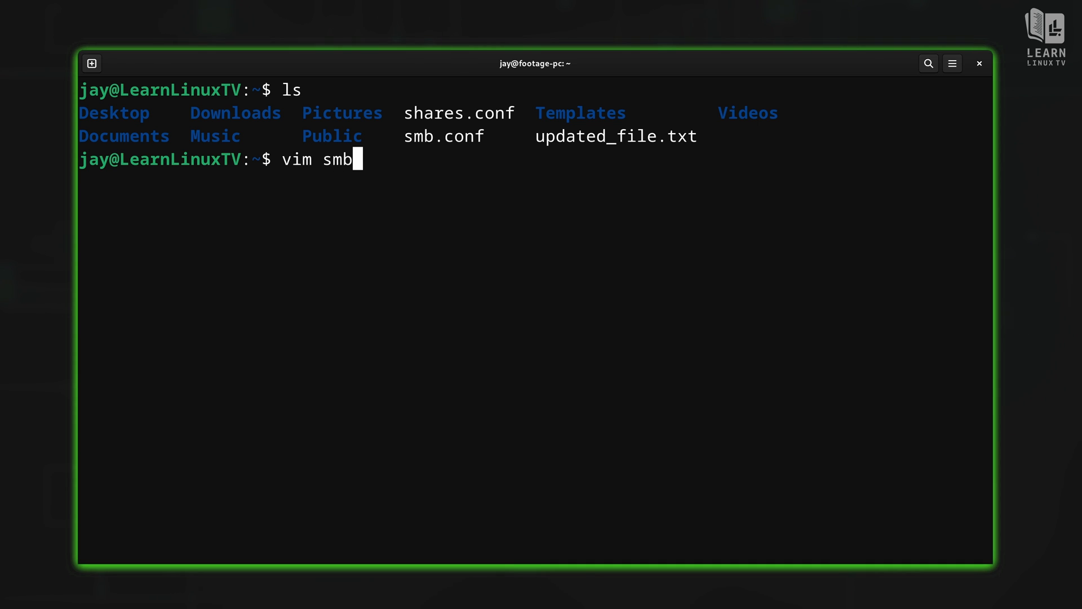
pyautogui.write('.conf')
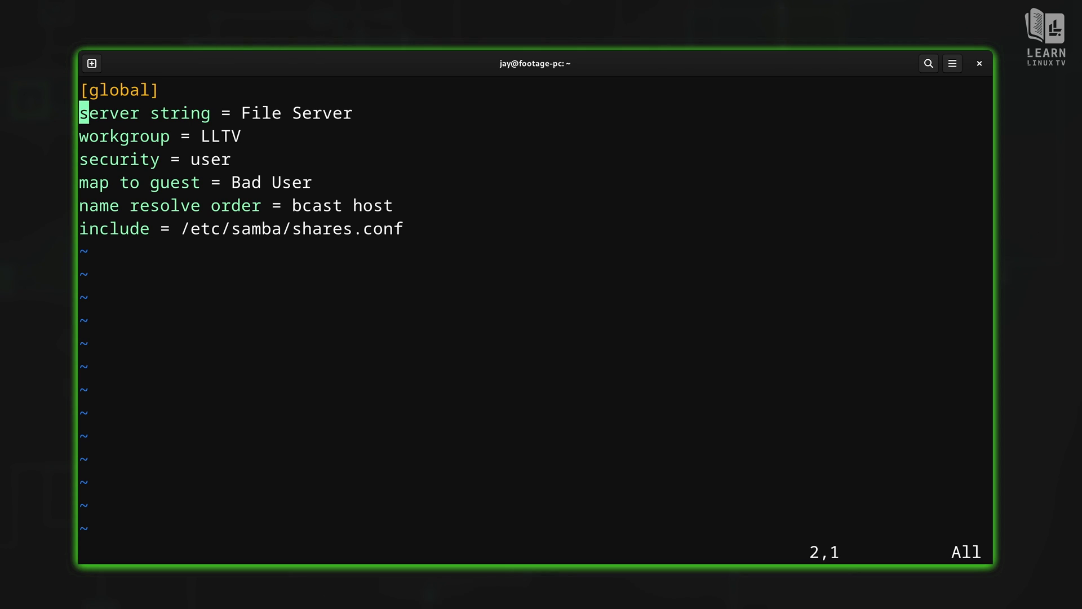
pyautogui.press('i')
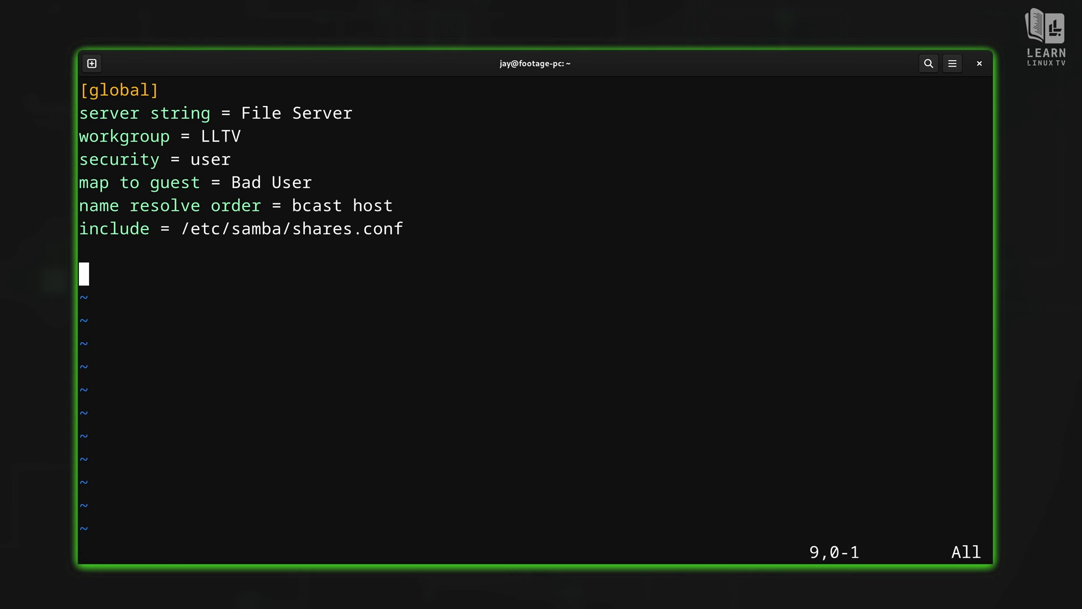
pyautogui.write(':r')
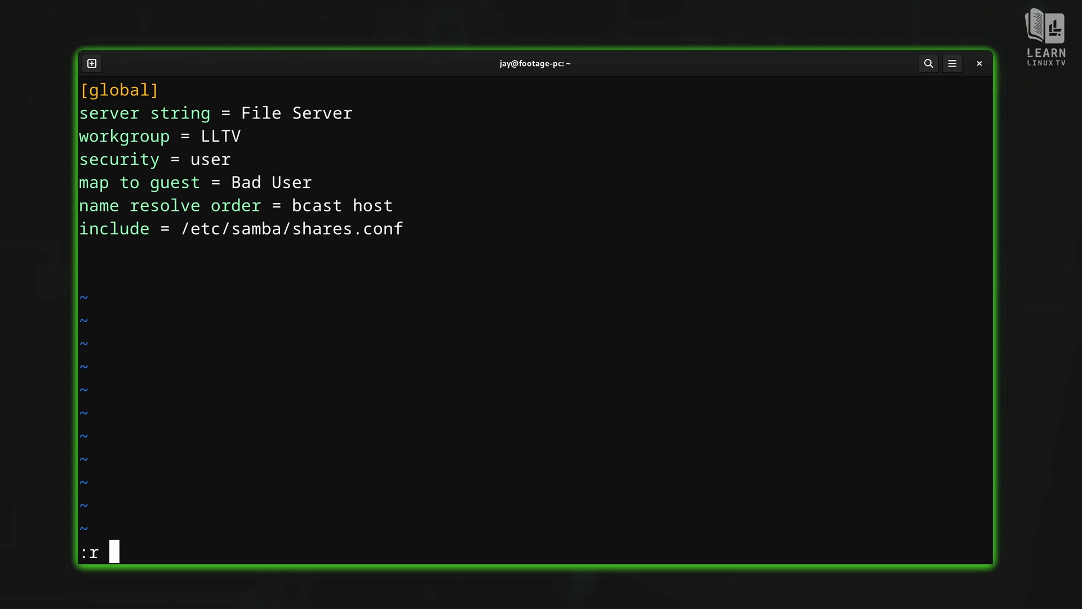
pyautogui.write('shares.conf')
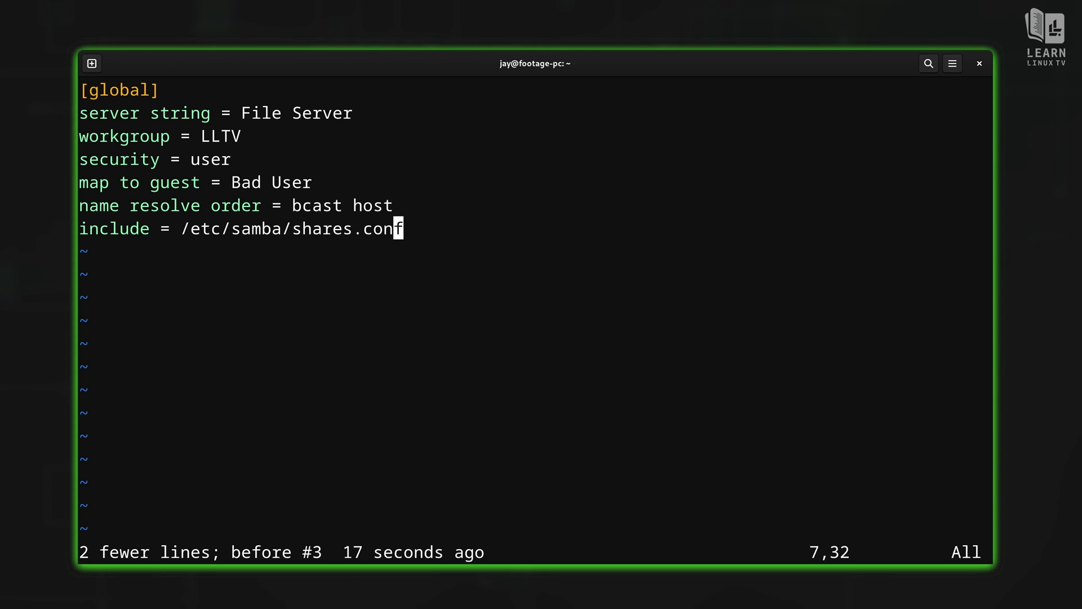
# - Edit shares.conf in Vim by changing the recalled :r command to :e
pyautogui.write(':r shares.conf')
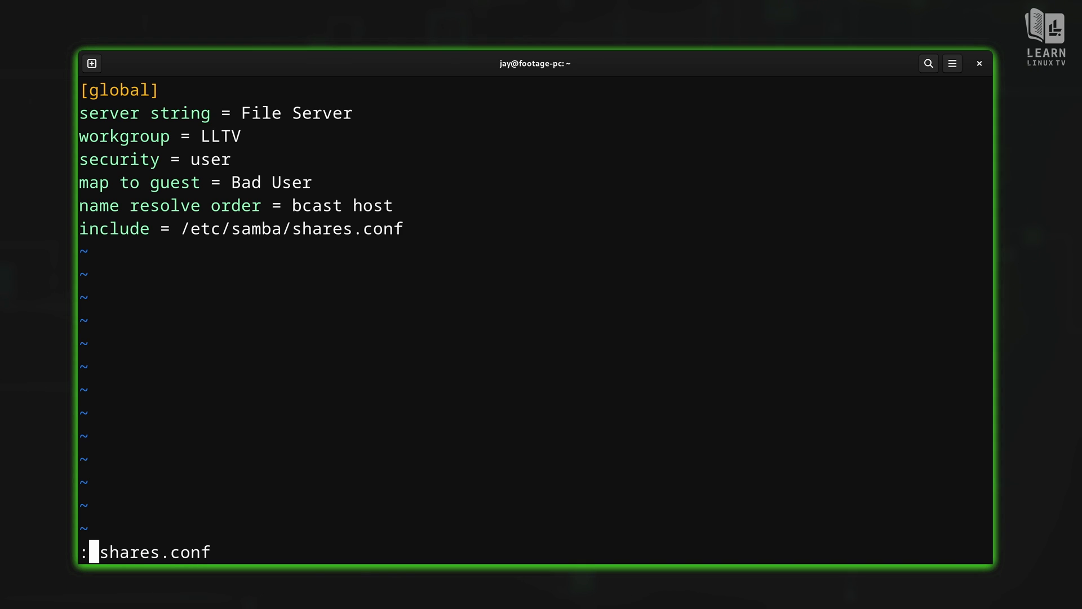
pyautogui.write('e')
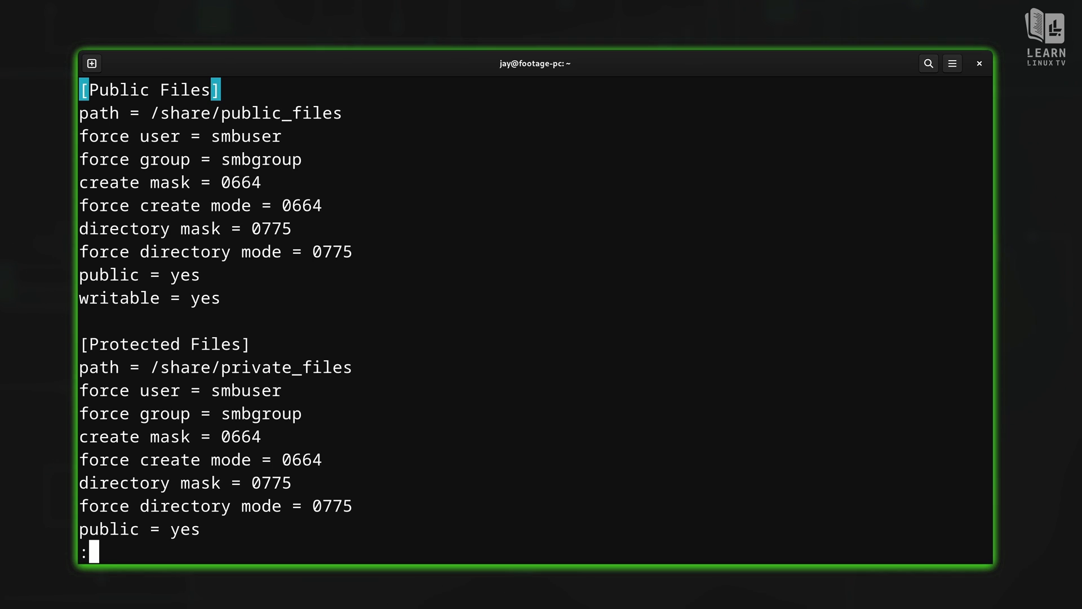
pyautogui.write('bp')
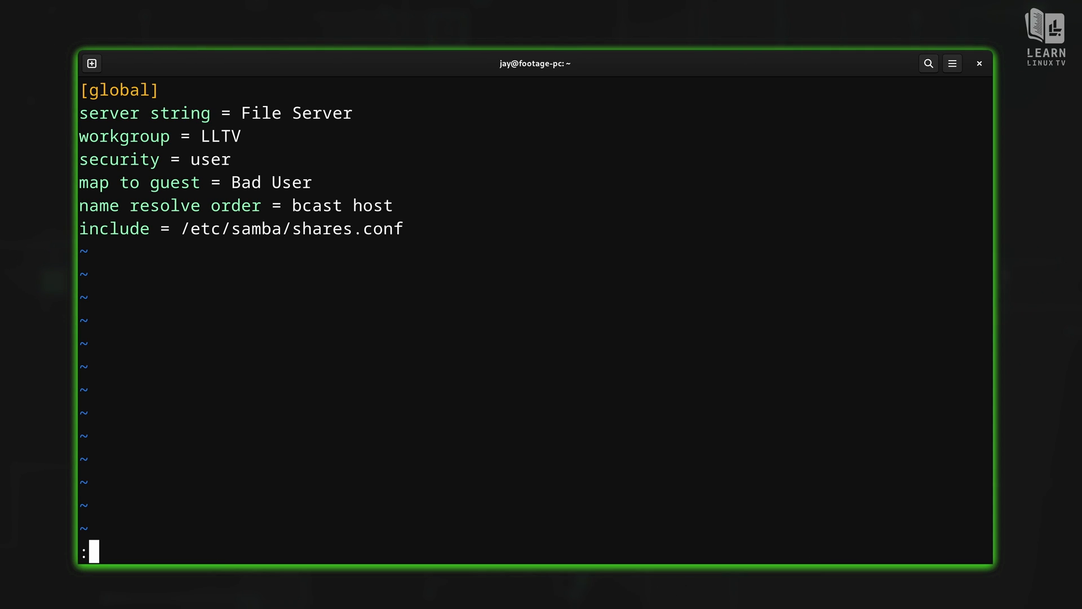
pyautogui.write('bn')
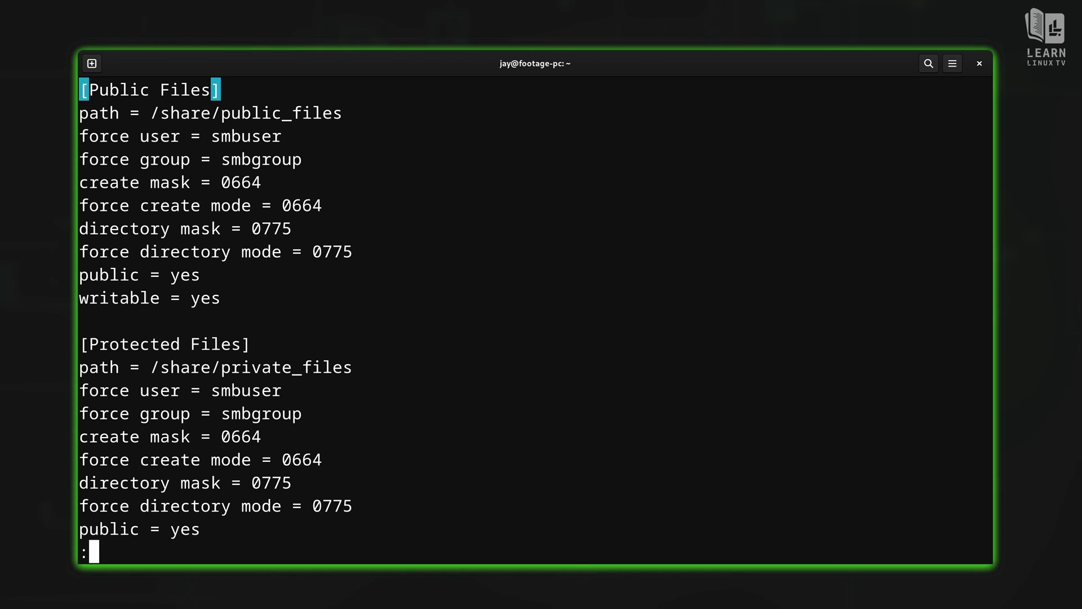
# - Open updated_file.txt as another buffer, then move to the next buffer with :bn
pyautogui.write('e')
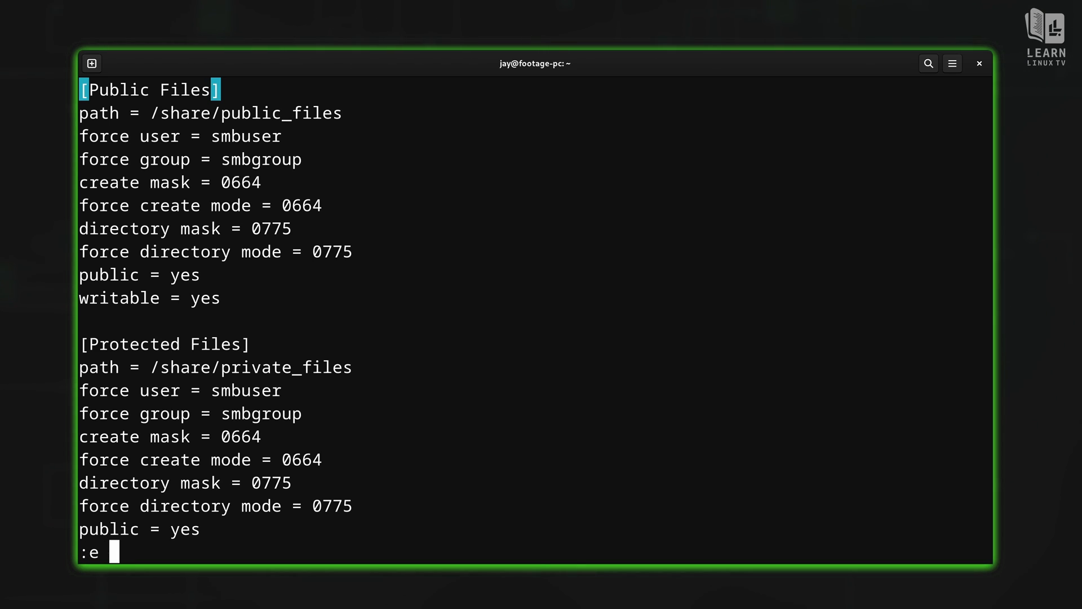
pyautogui.write('updated_file.txt')
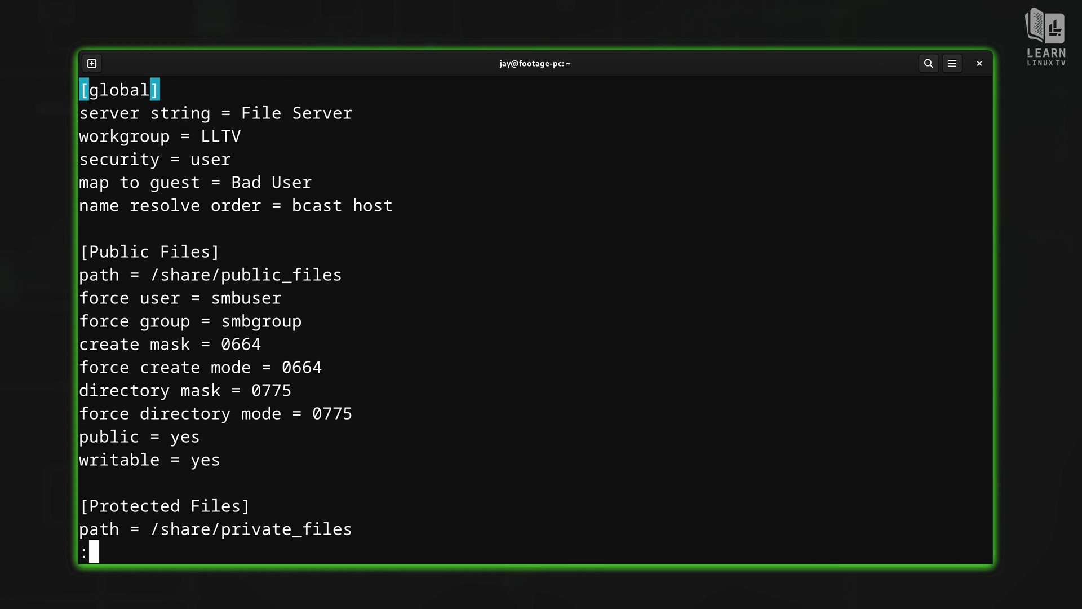
pyautogui.write('bn')
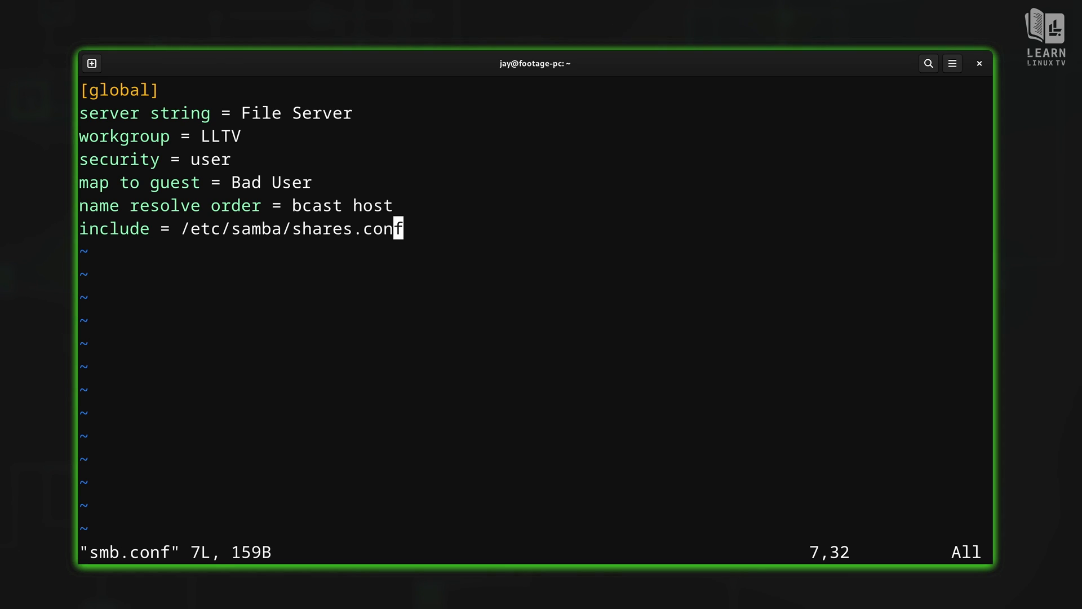
# - Cycle backward with :bp twice to land on the shares.conf buffer
pyautogui.write('bp')
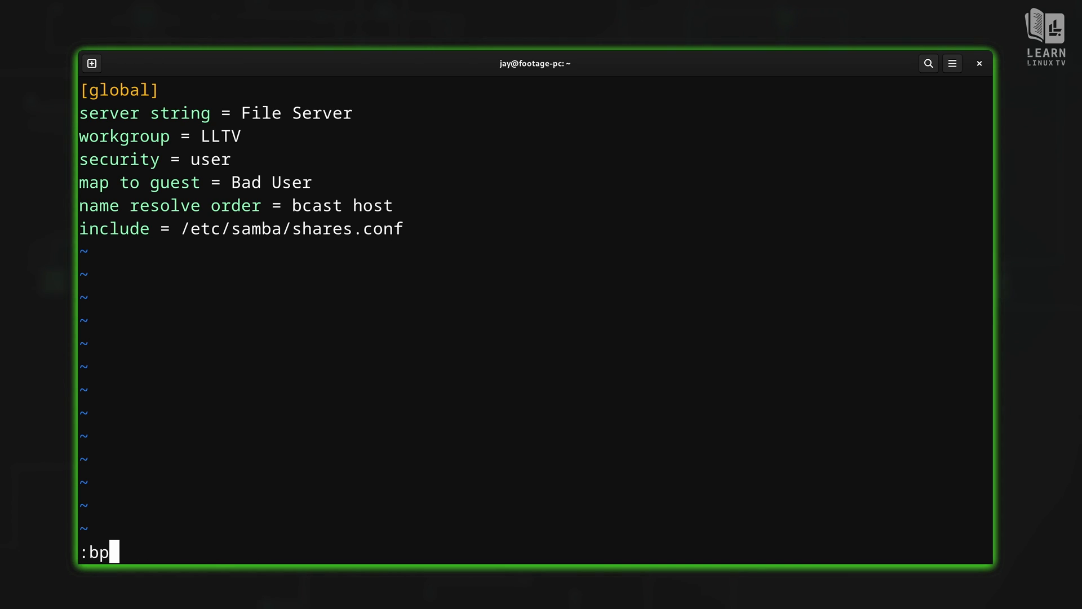
pyautogui.press('Return')
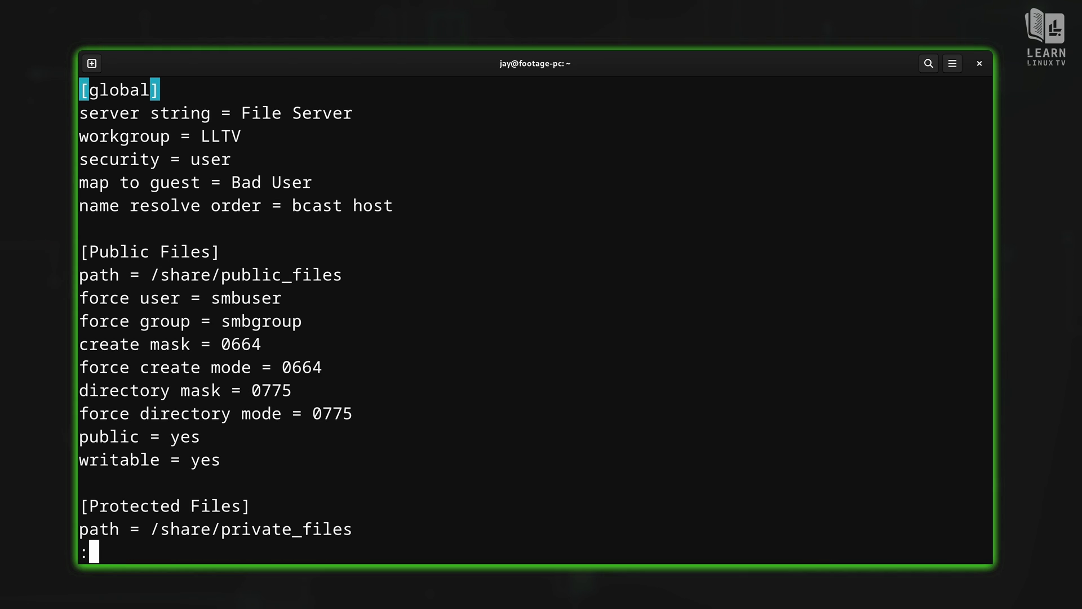
pyautogui.write('b')
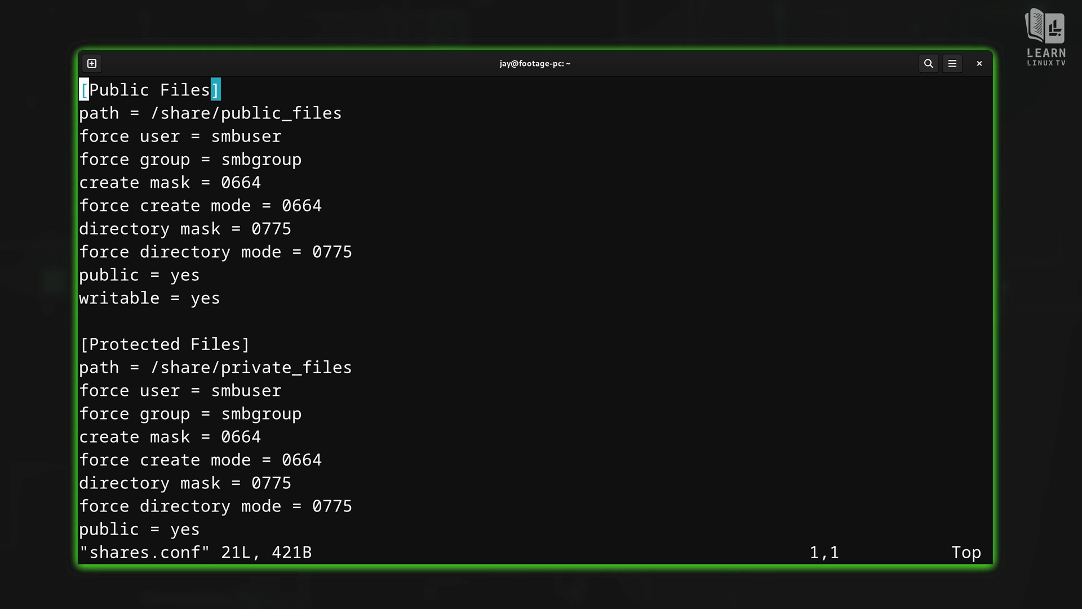
pyautogui.write(':ene')
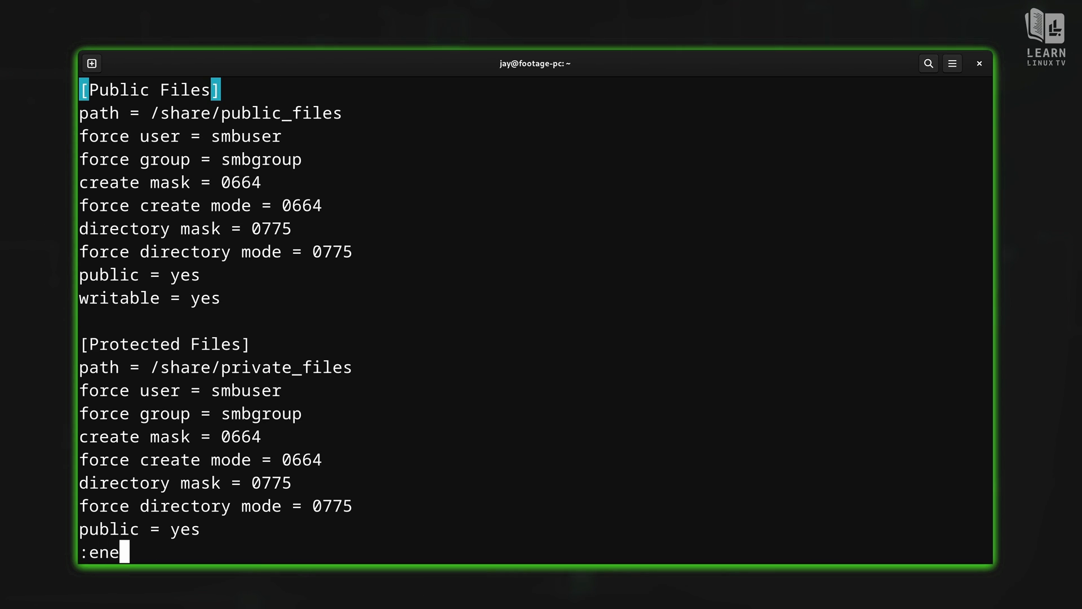
pyautogui.write('w')
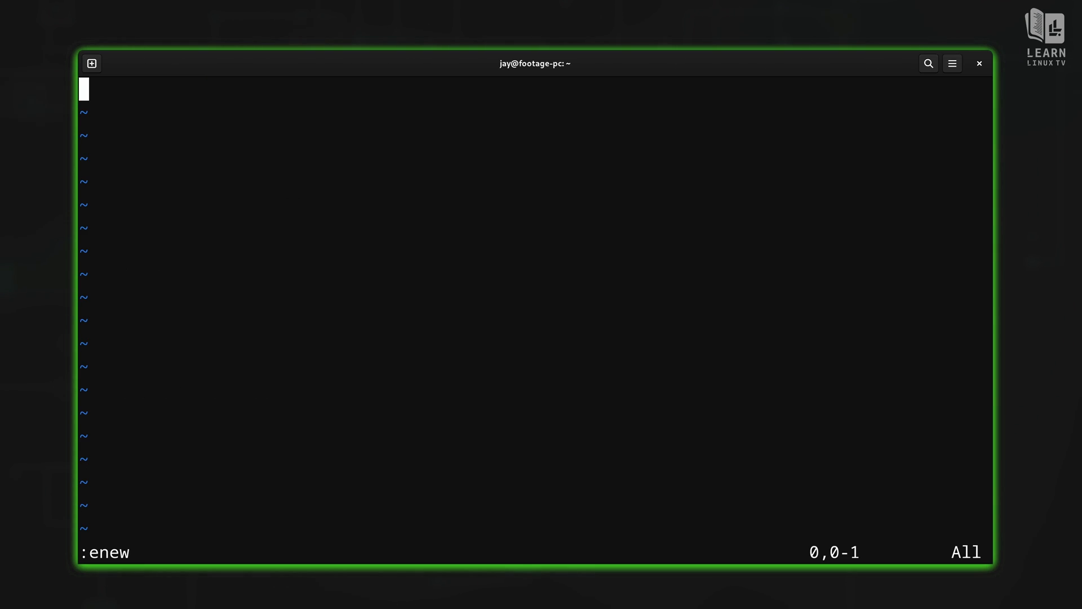
pyautogui.write('b')
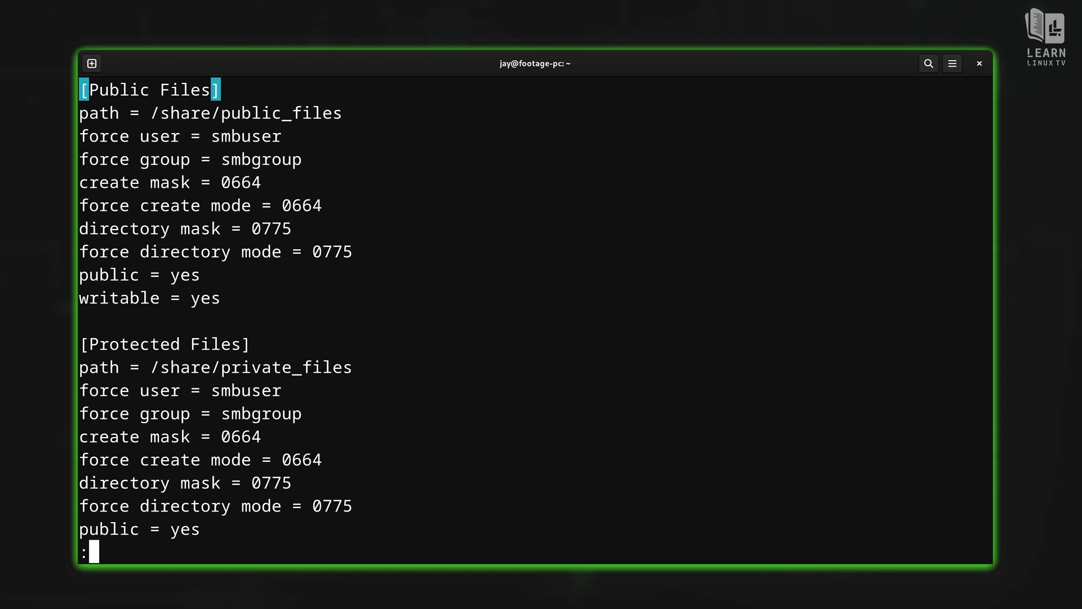
pyautogui.write('bn')
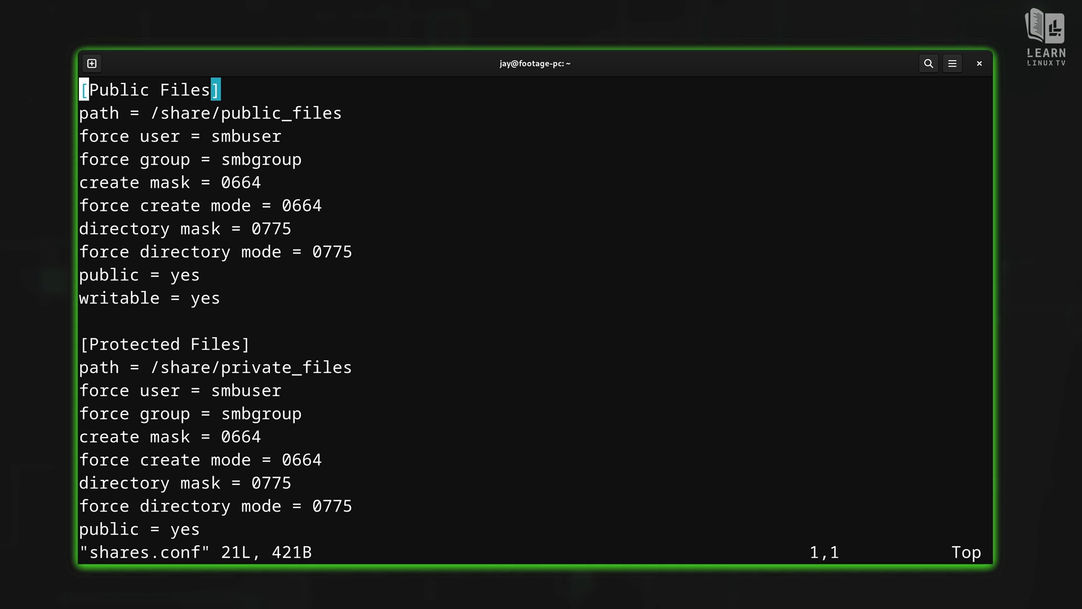
# - Create a new buffer with :enew and insert the sentence 'This is a test'
pyautogui.write(':enew')
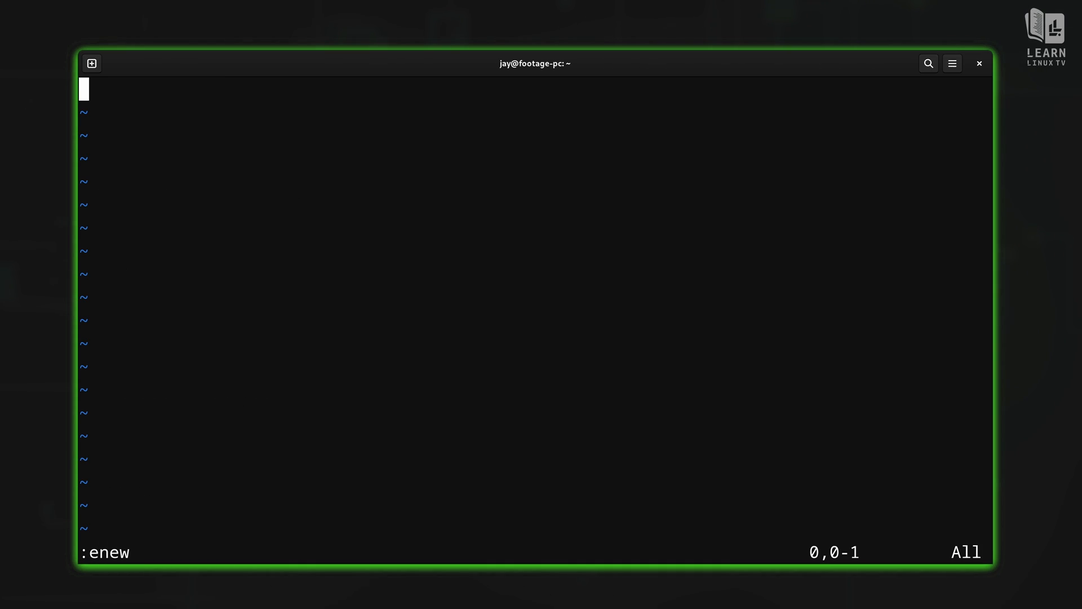
pyautogui.write('This')
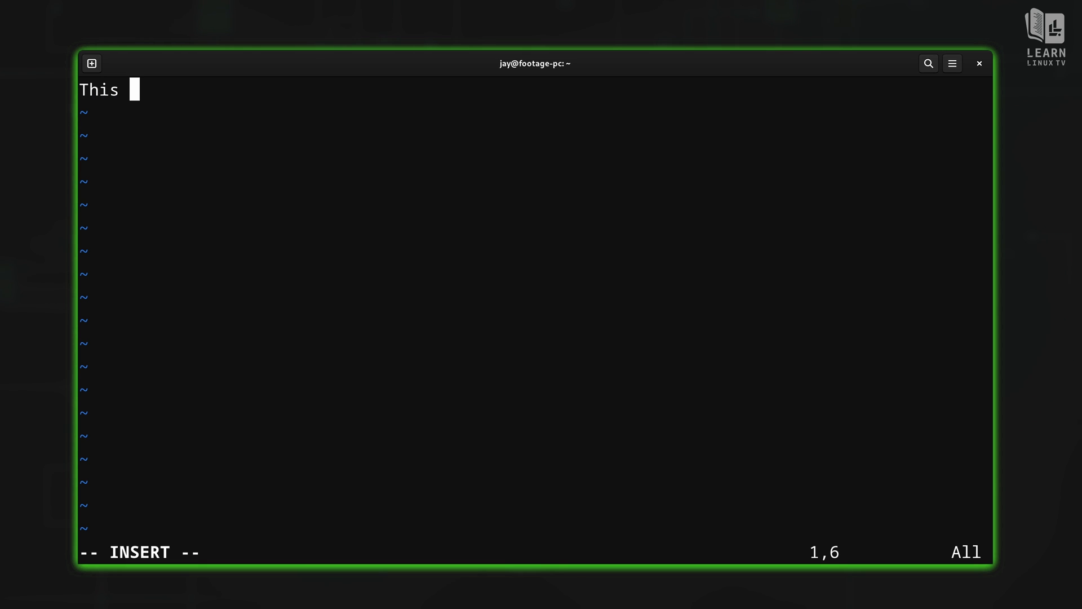
pyautogui.write('is a test')
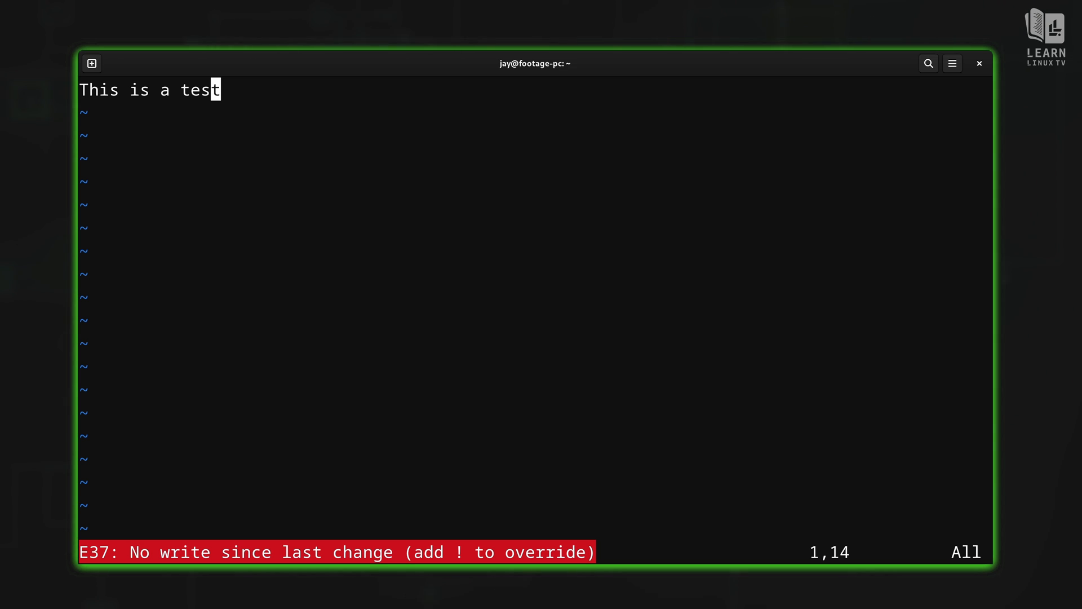
# - Save the buffer as testfile.txt, then cycle :bp and :bn back to the configuration buffers
pyautogui.write(':w')
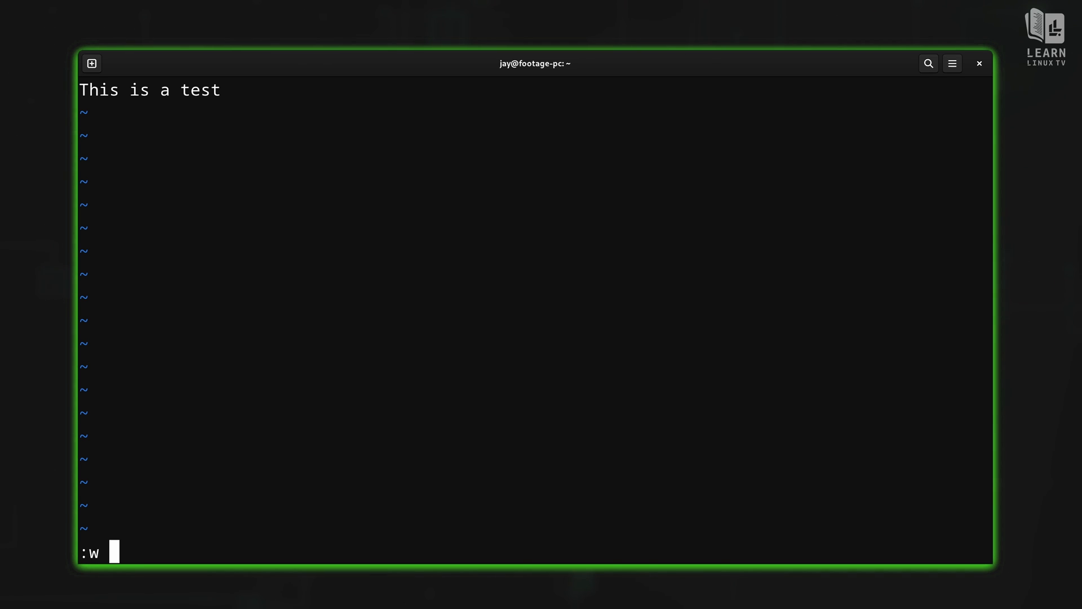
pyautogui.write('testfile.txt')
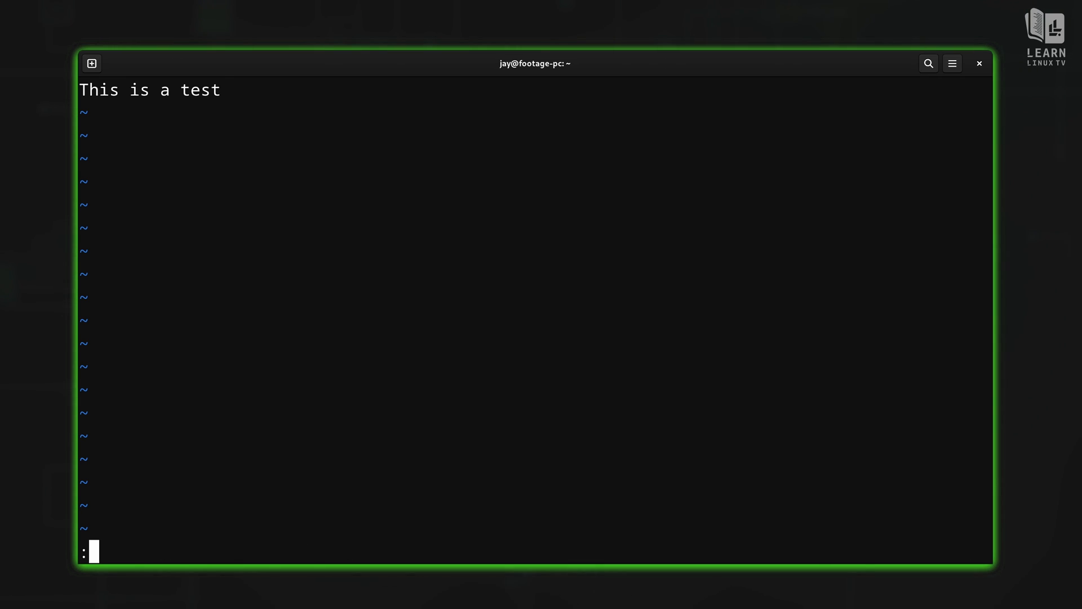
pyautogui.write('b')
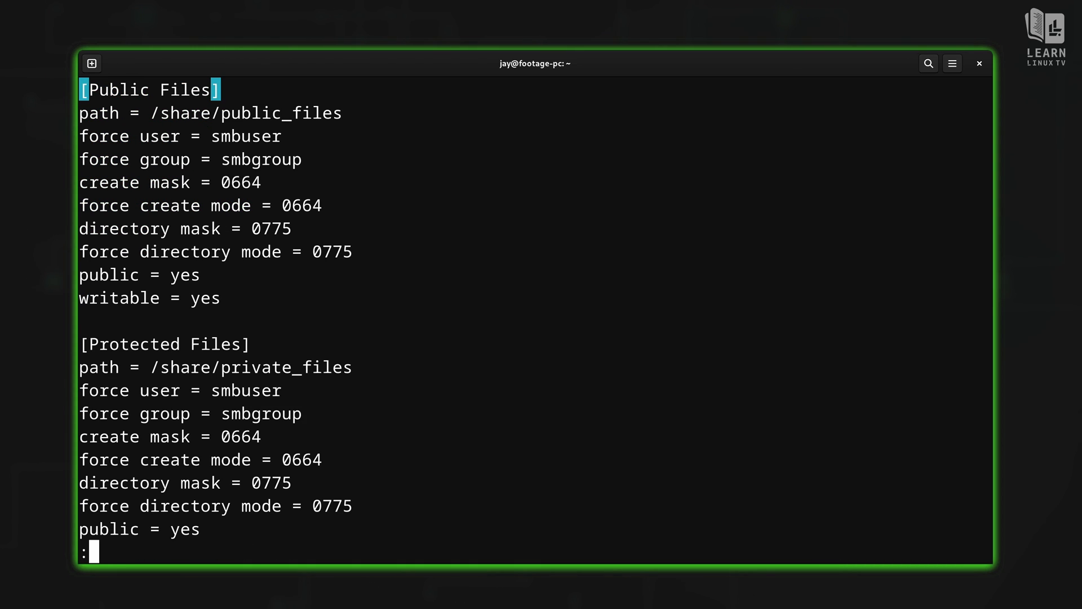
pyautogui.write('bn')
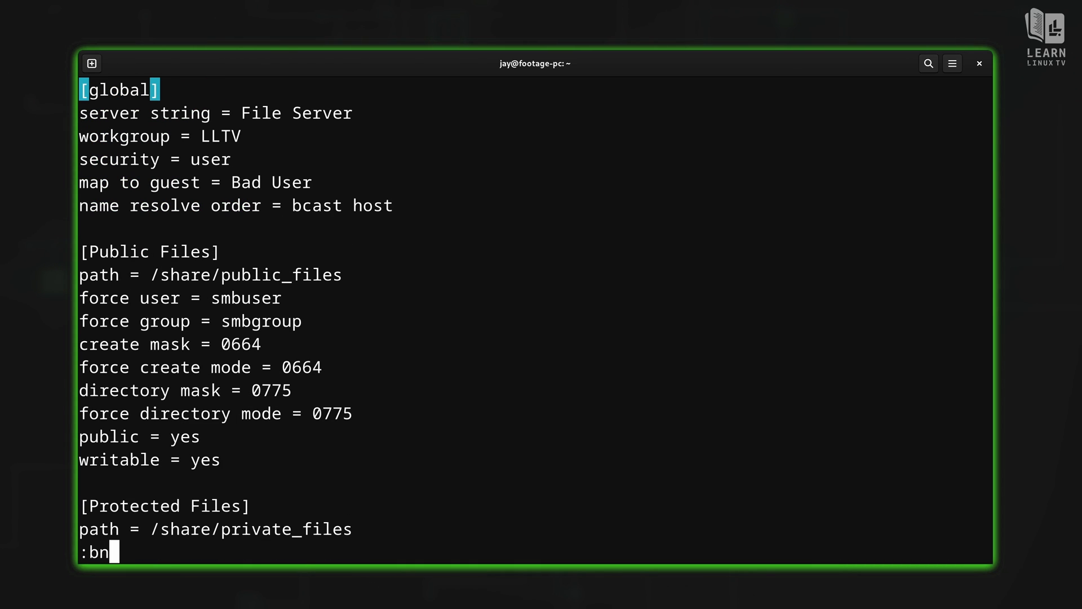